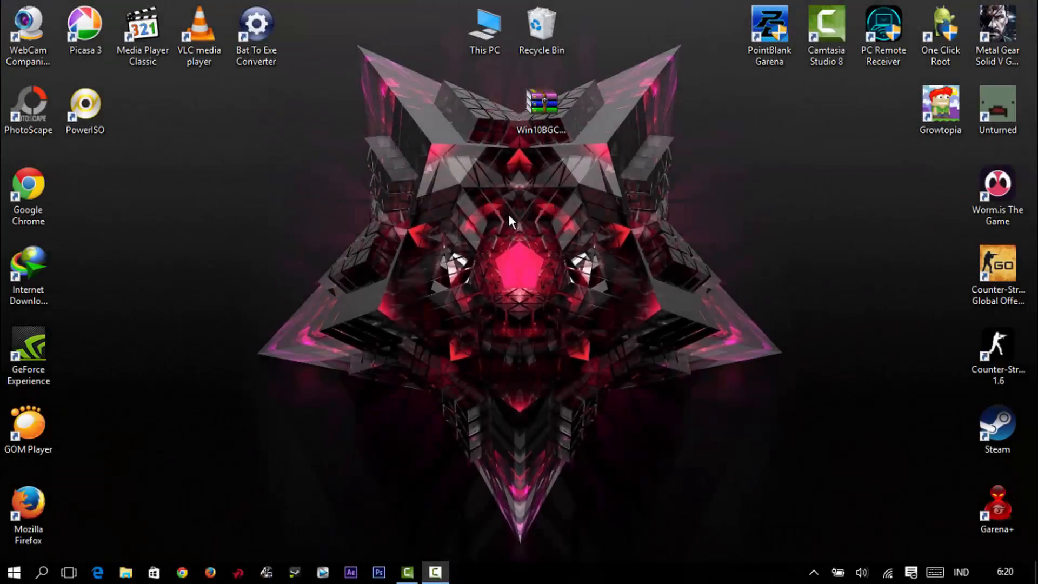
mouse_move(502, 198)
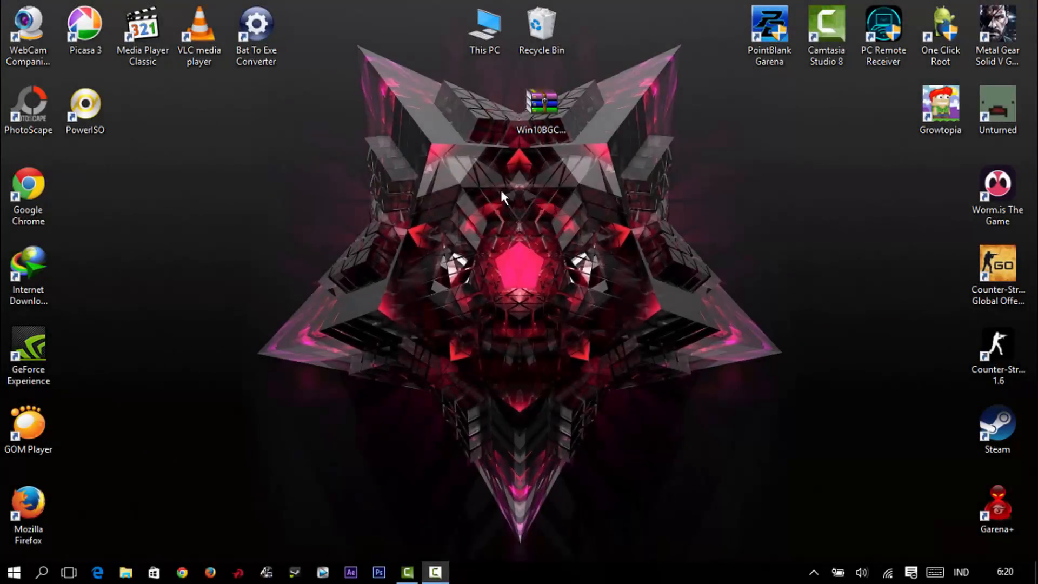
mouse_move(424, 176)
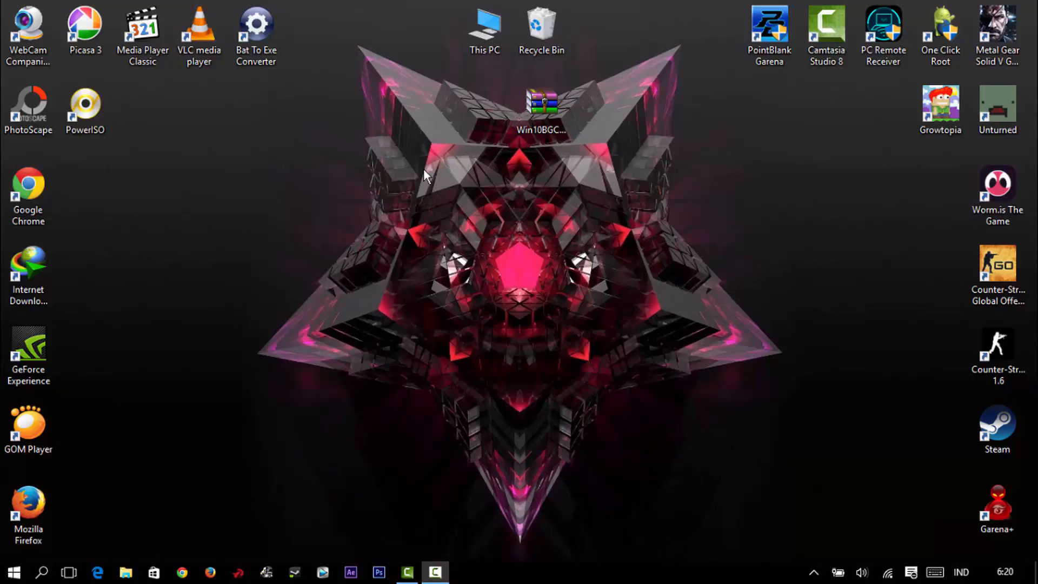
mouse_move(503, 100)
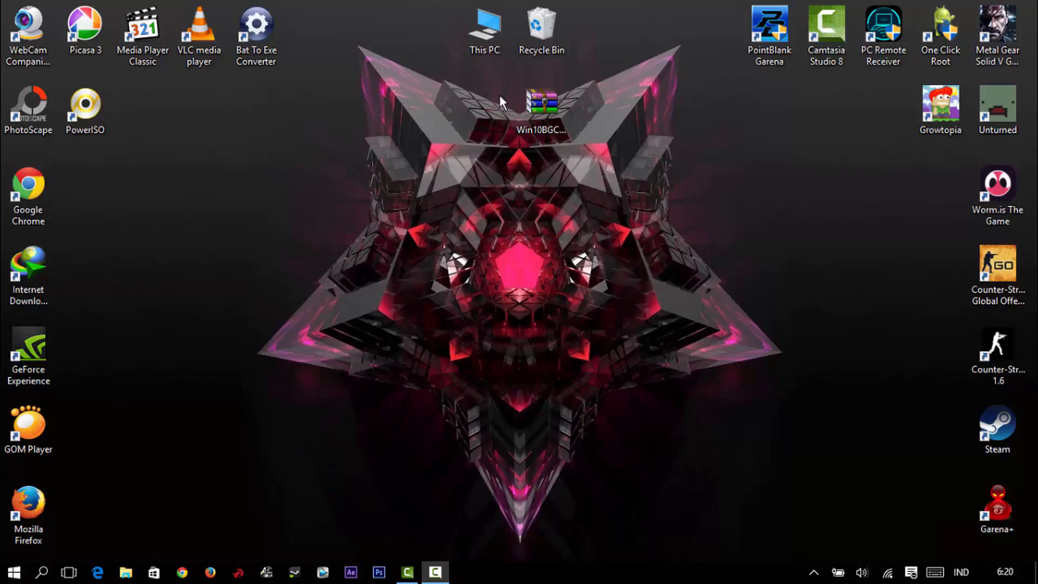
mouse_move(561, 130)
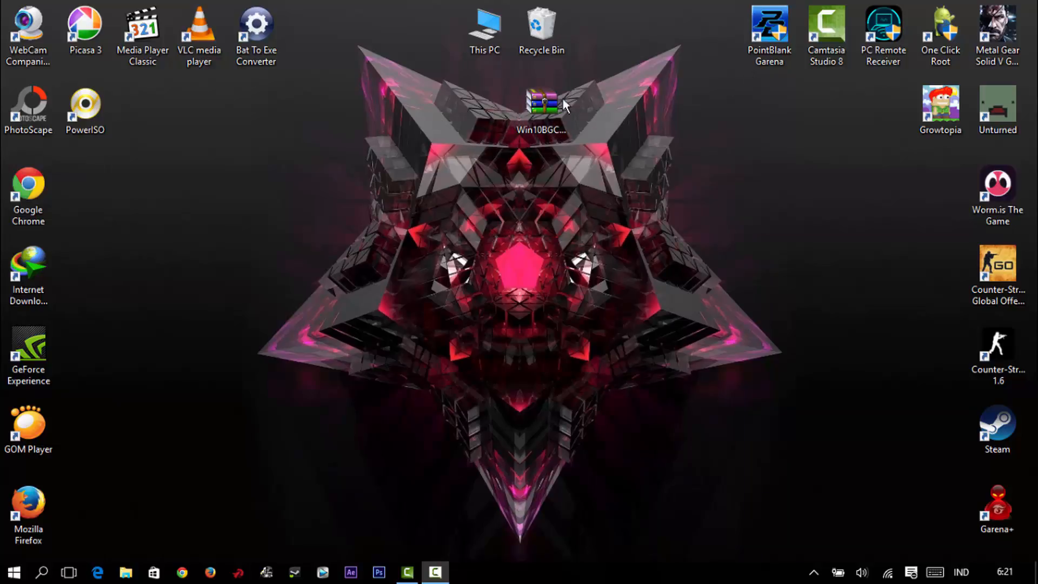
Step: Extract the Win10BGChanger archive to the desktop with WinRAR and select the GUI folder
right_click(542, 106)
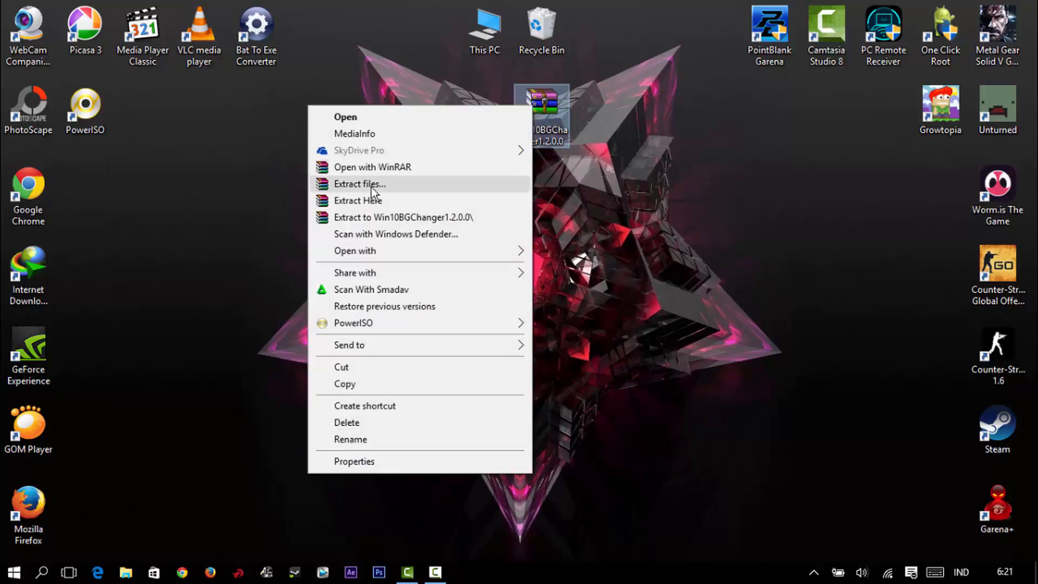
click(359, 184)
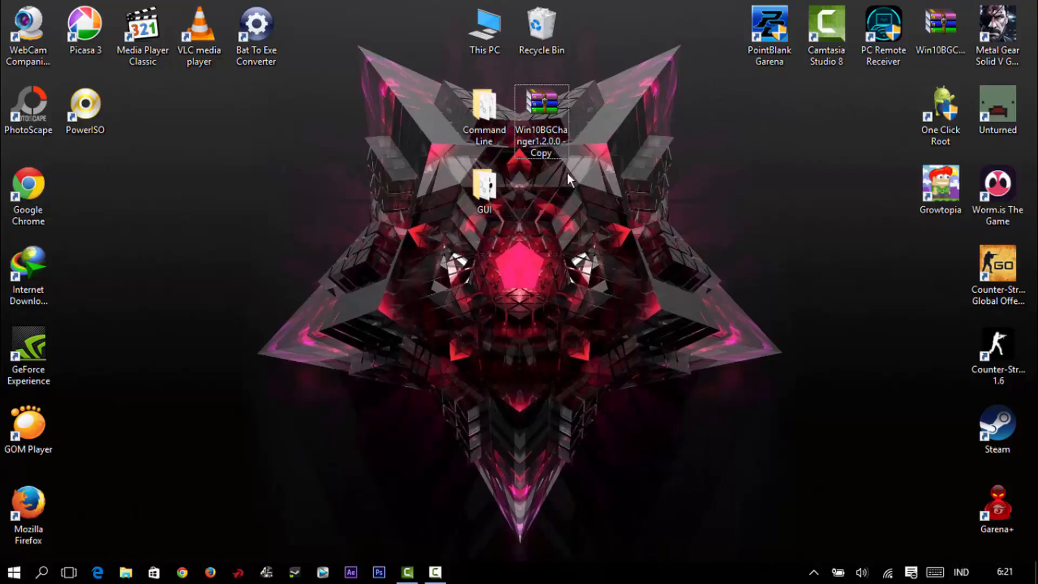
click(484, 192)
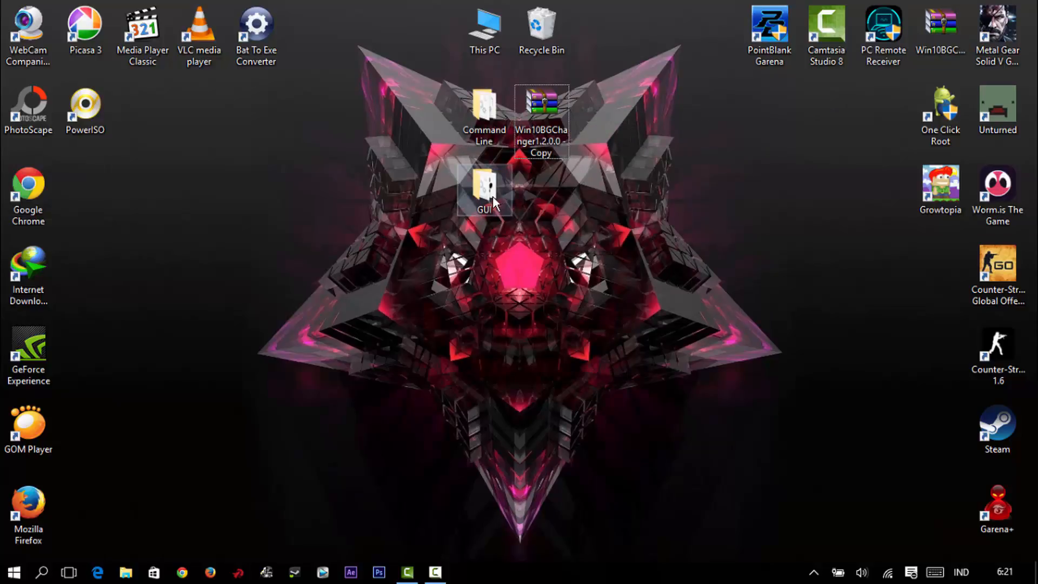
Step: Open the GUI folder and run W10 Logon BG Changer 1.2.0.0
double_click(484, 192)
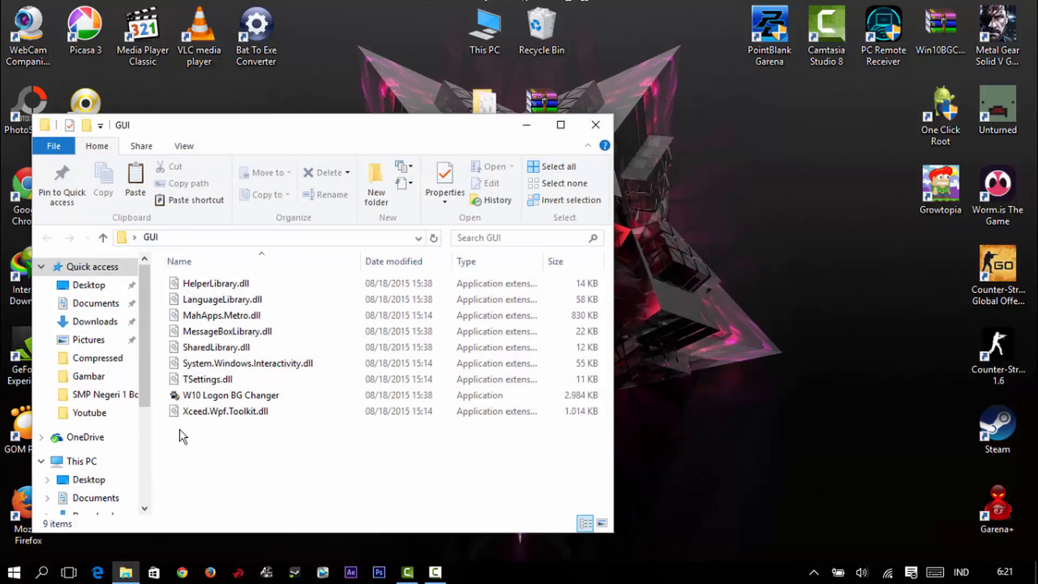
click(231, 395)
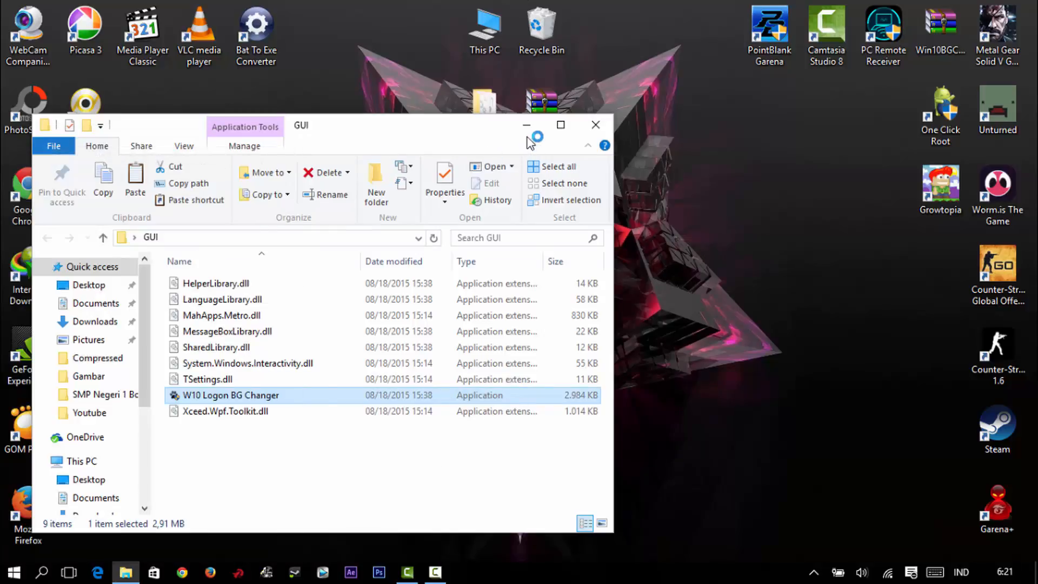
click(595, 125)
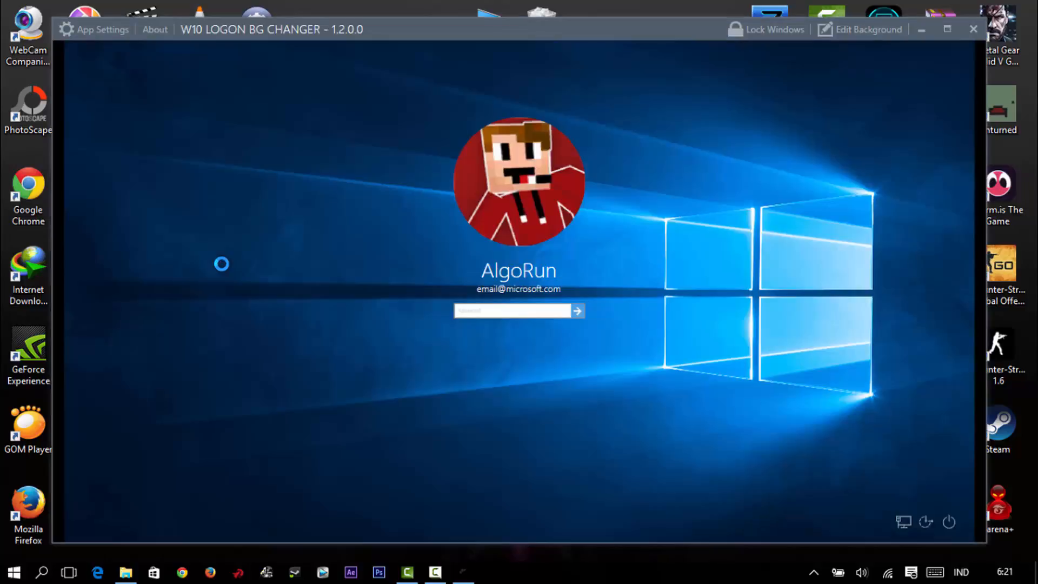
Step: Open Edit Background and bring up the Select an Image dialog for the background file
click(868, 29)
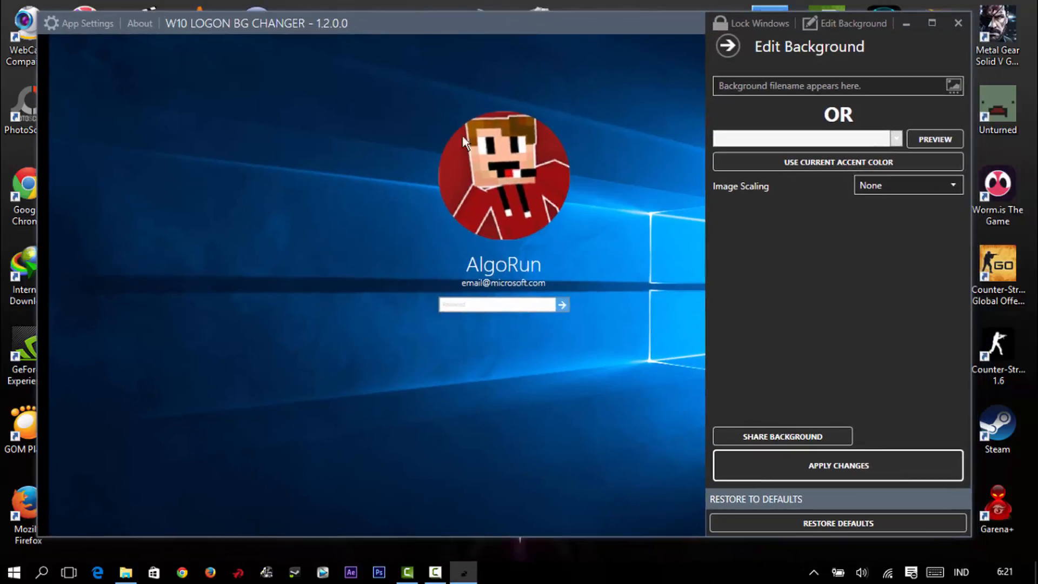
mouse_move(450, 363)
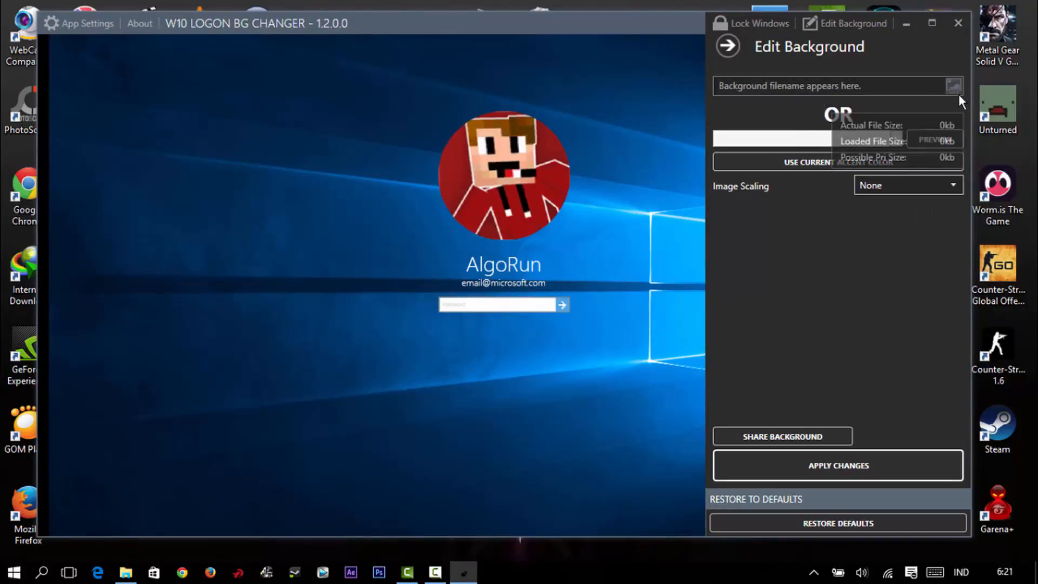
click(952, 85)
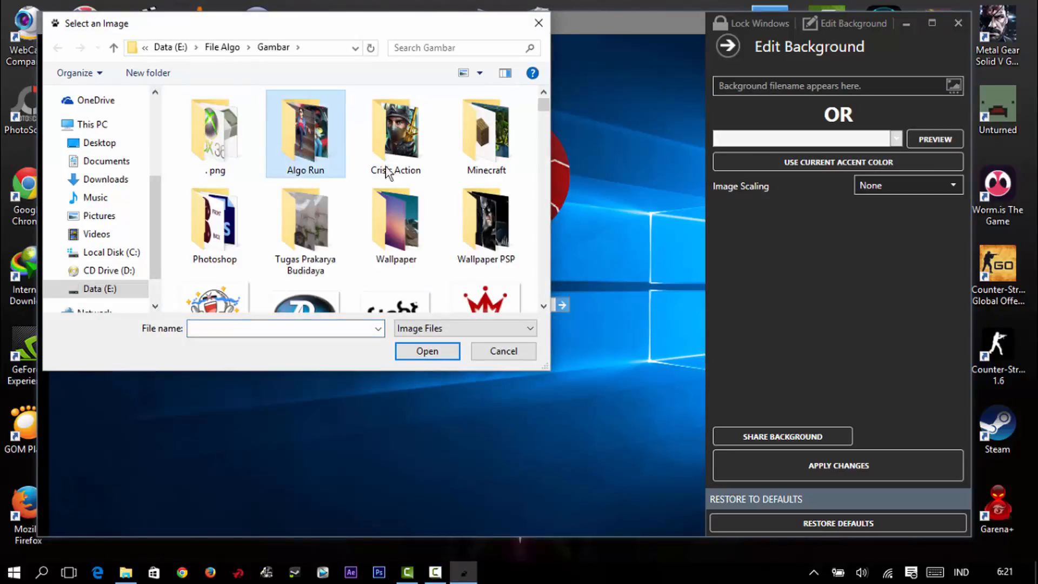
Step: Pick the material_design snowcap wallpaper from the Wallpaper folder as the background image
double_click(395, 221)
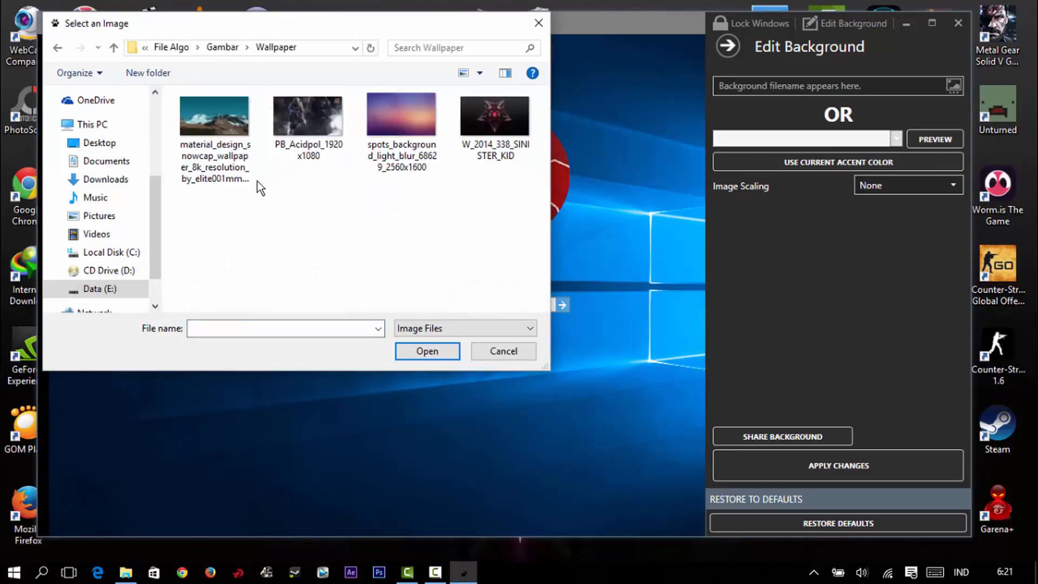
click(215, 116)
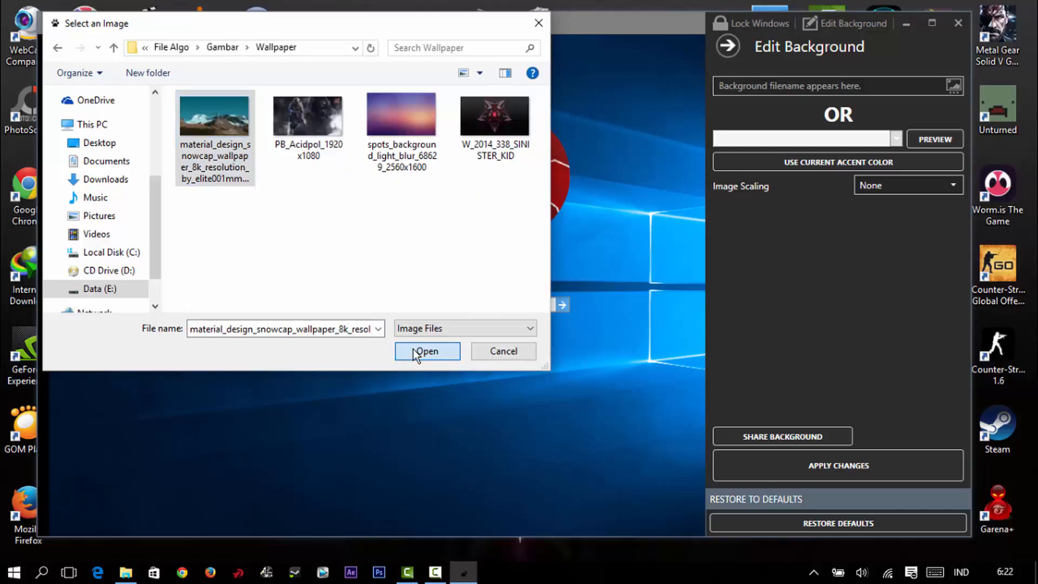
click(426, 351)
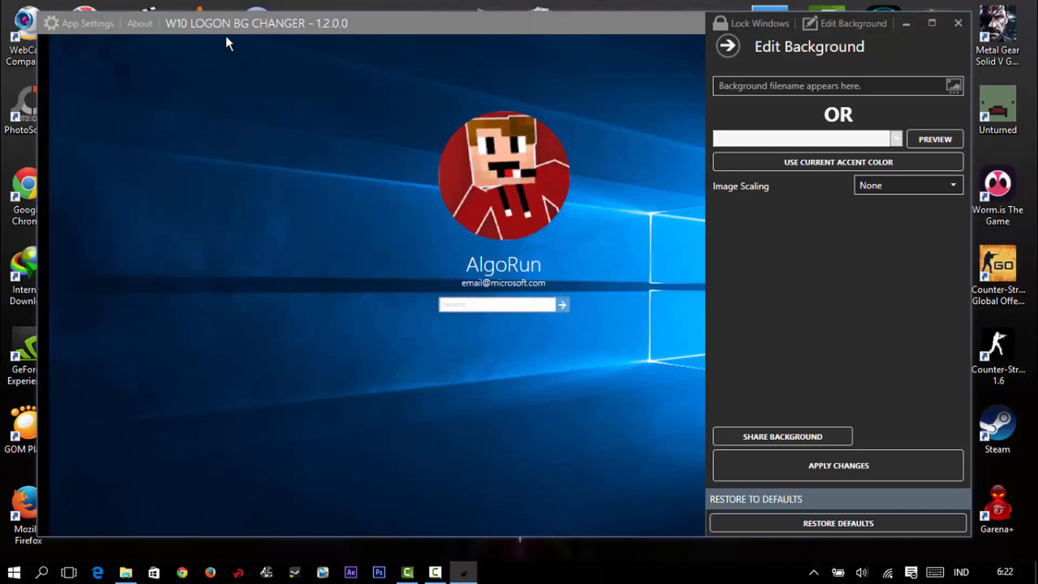
mouse_move(959, 97)
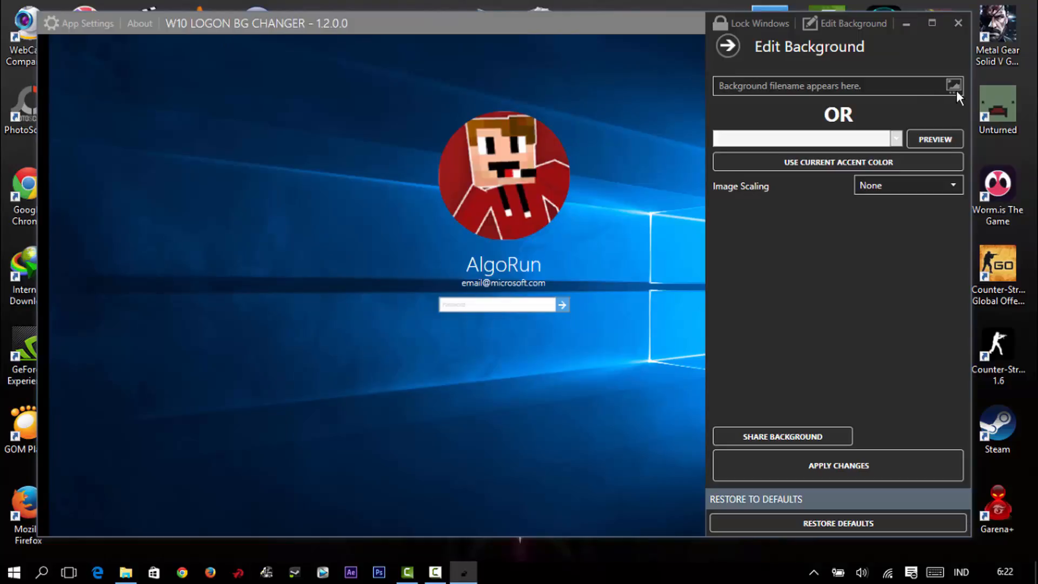
Step: Apply the snowcap wallpaper as the logon background, confirm Success, and close the app
click(953, 85)
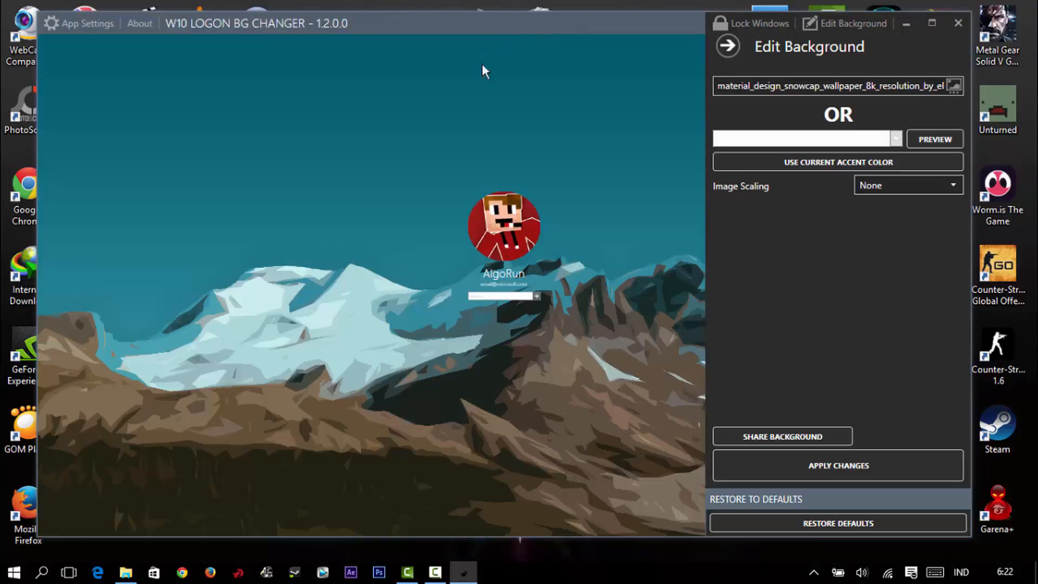
mouse_move(375, 192)
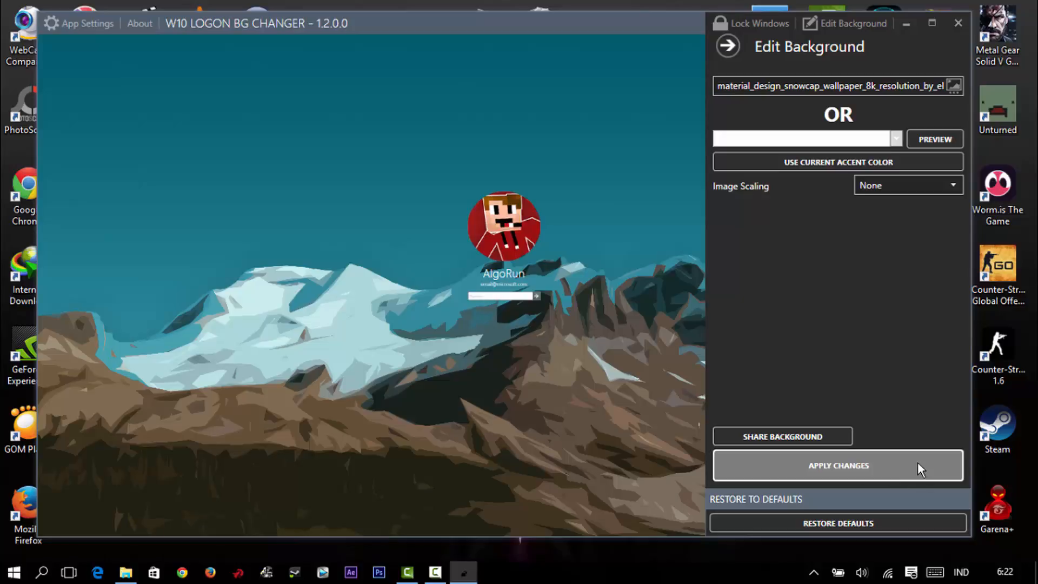
click(837, 465)
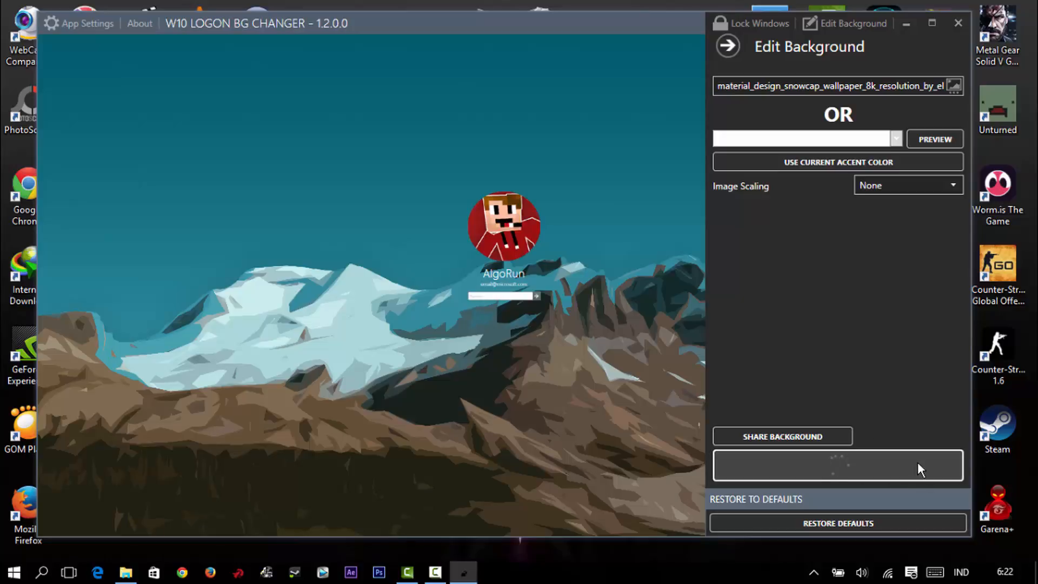
click(838, 465)
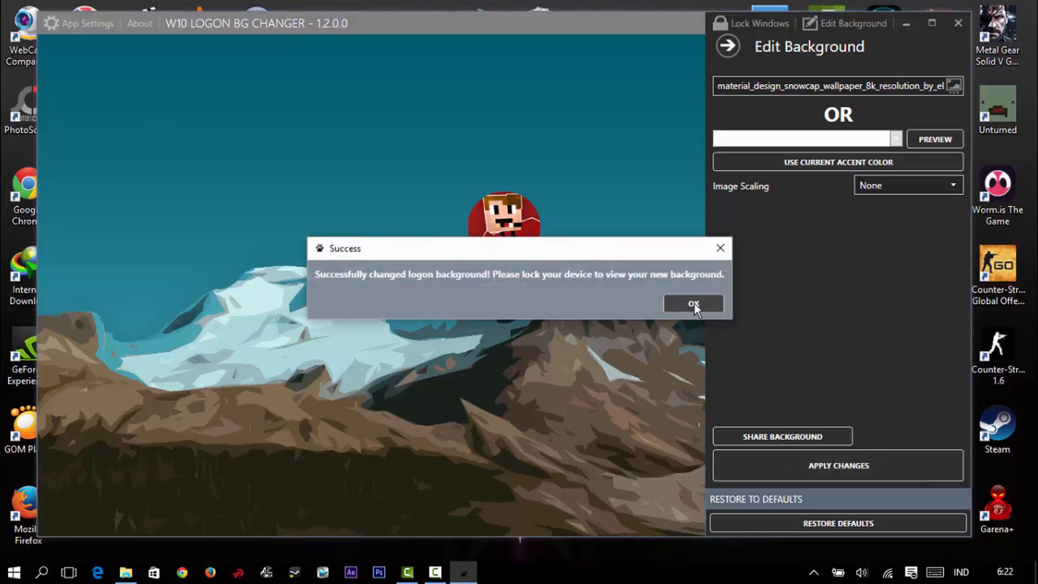
click(693, 304)
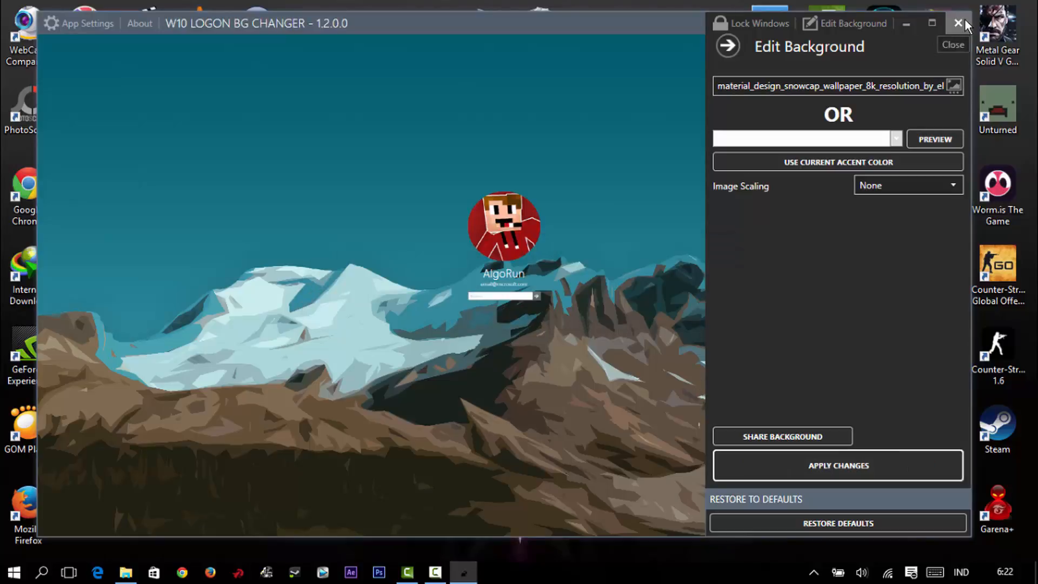
click(958, 23)
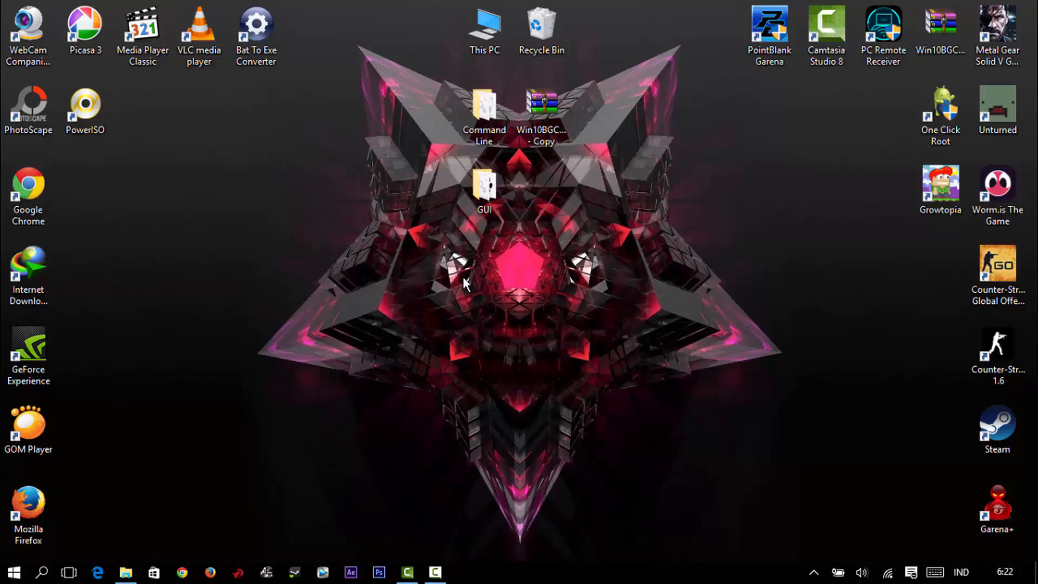